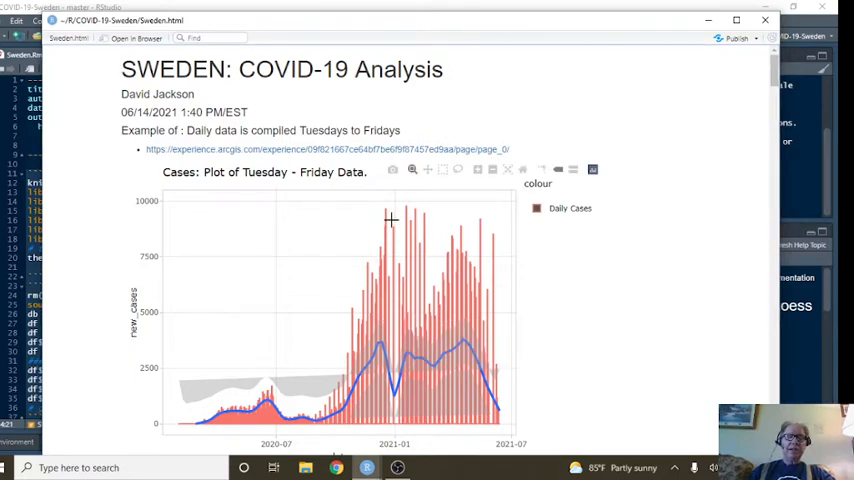
mouse_move(435, 232)
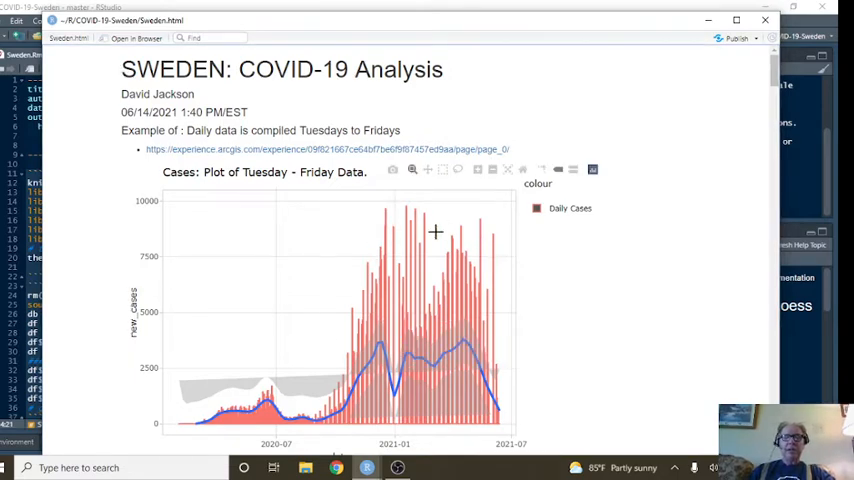
mouse_move(407, 271)
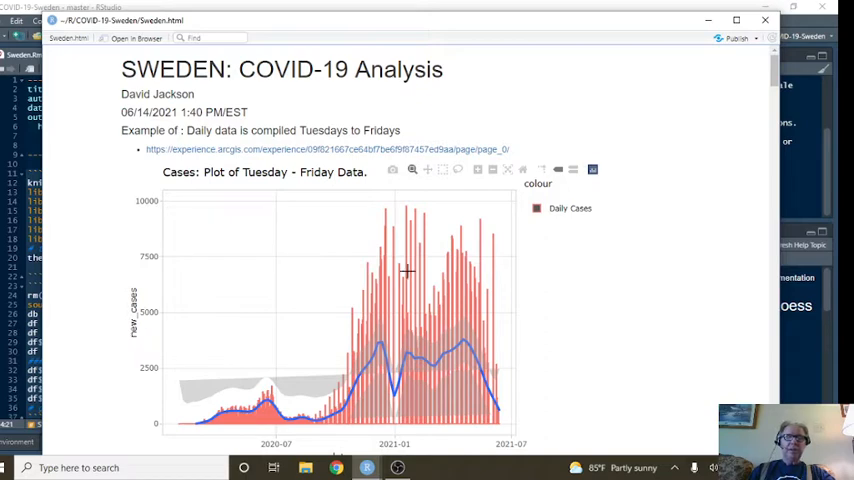
mouse_move(450, 258)
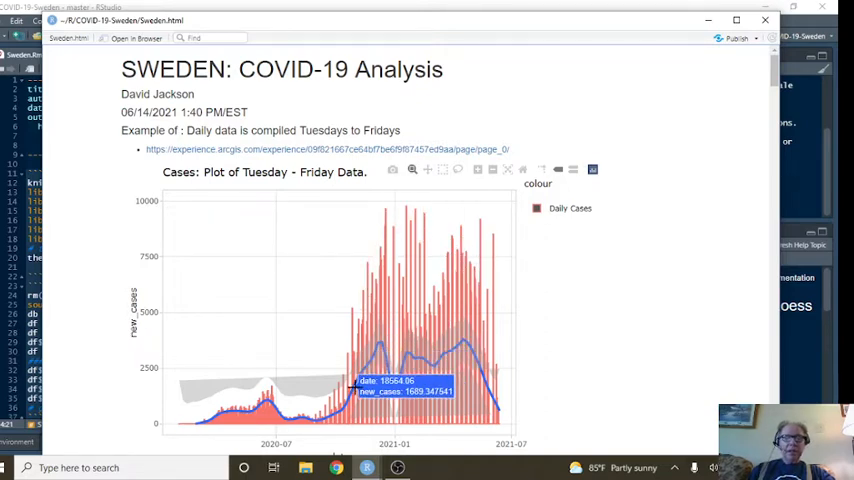
mouse_move(465, 352)
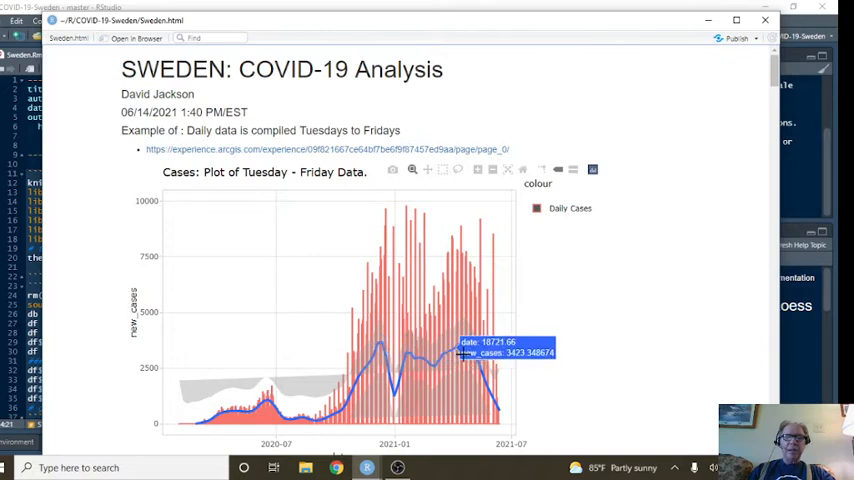
mouse_move(388, 358)
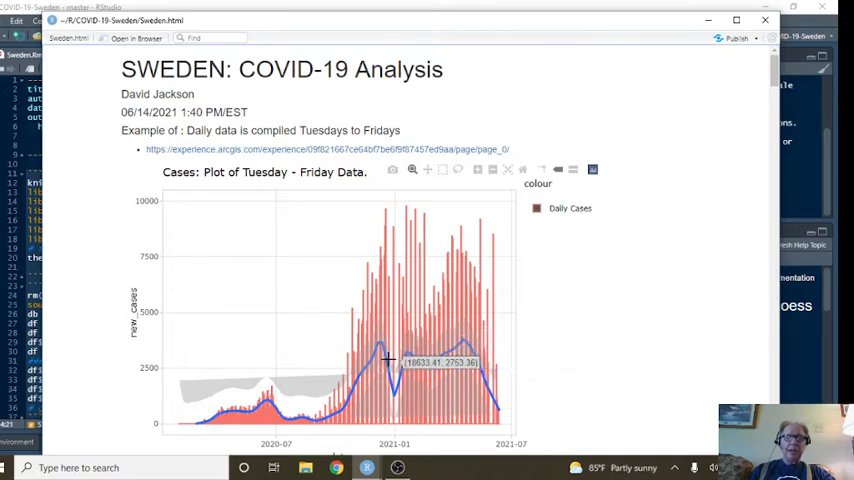
mouse_move(470, 342)
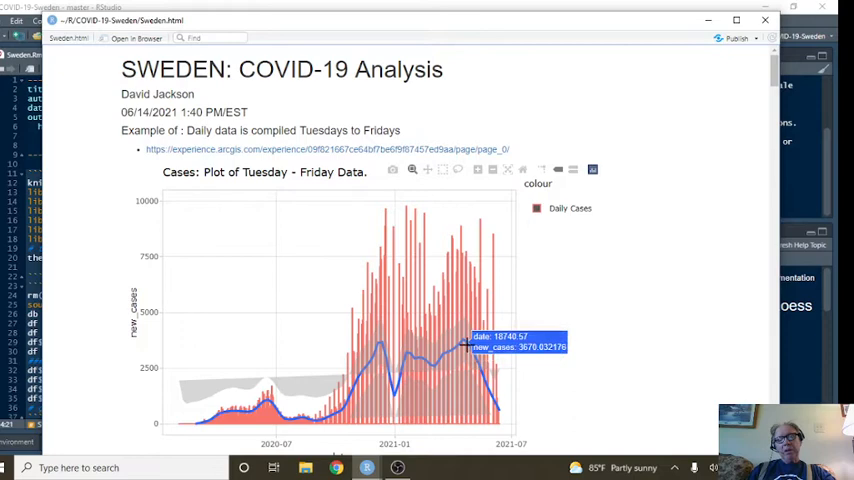
mouse_move(433, 308)
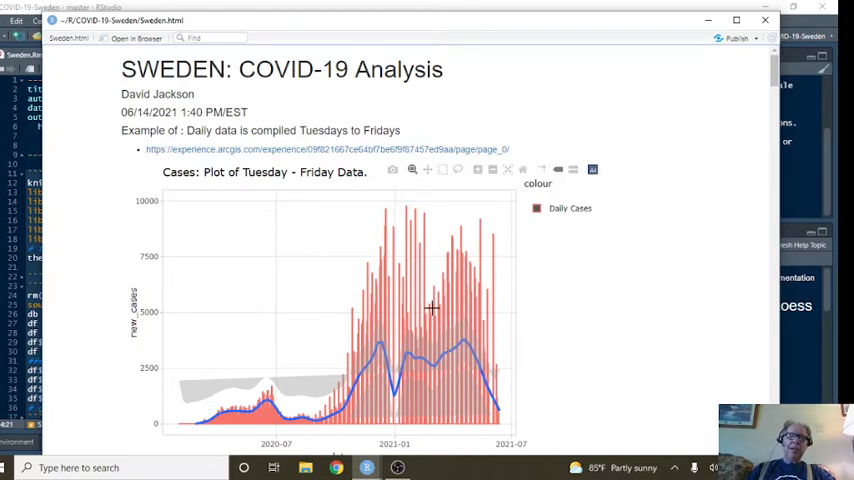
mouse_move(378, 267)
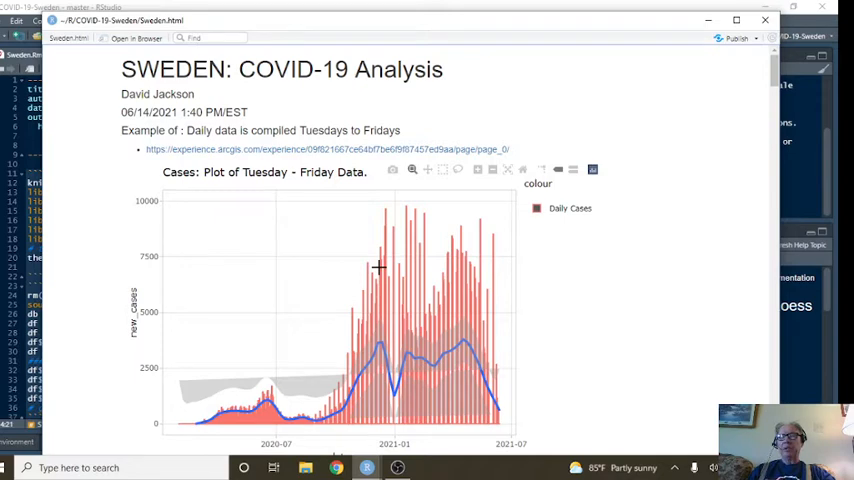
mouse_move(392, 308)
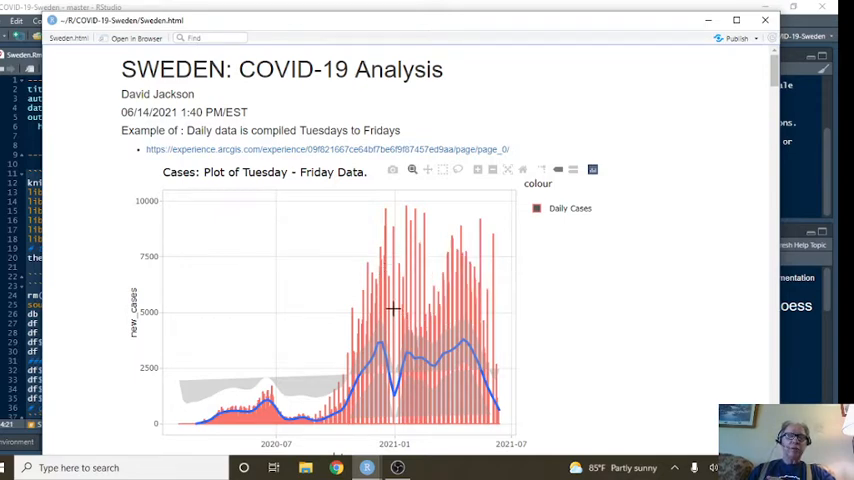
mouse_move(460, 356)
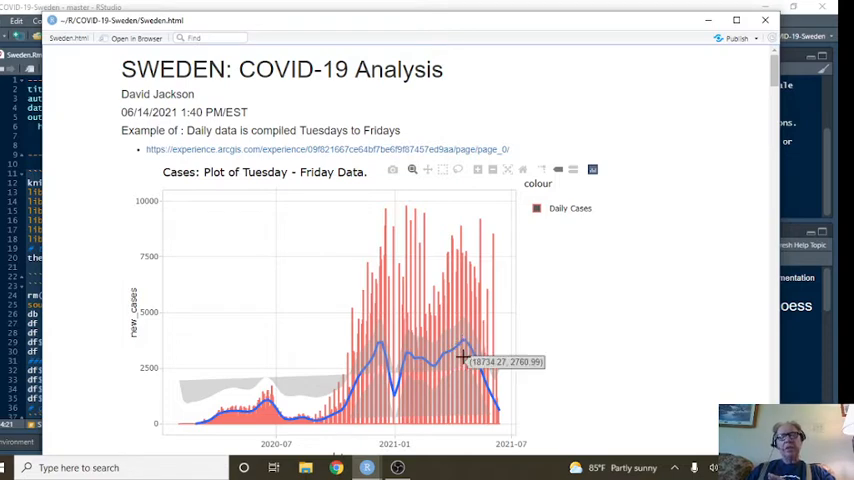
mouse_move(435, 313)
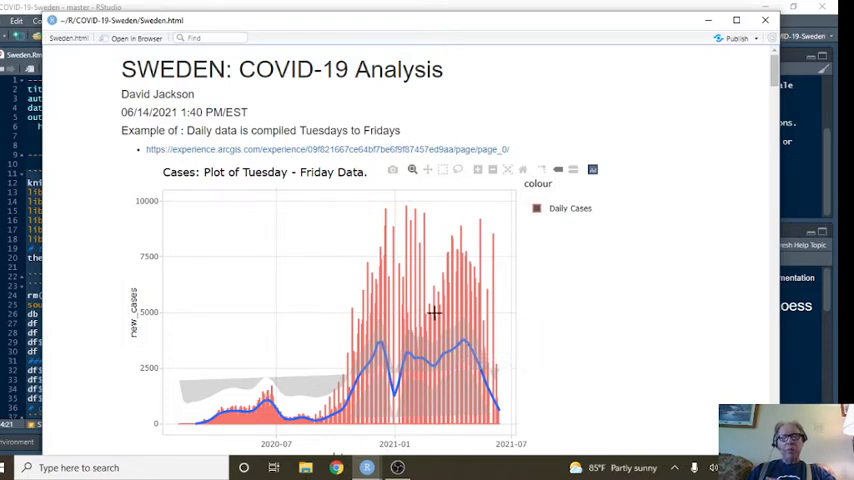
mouse_move(480, 370)
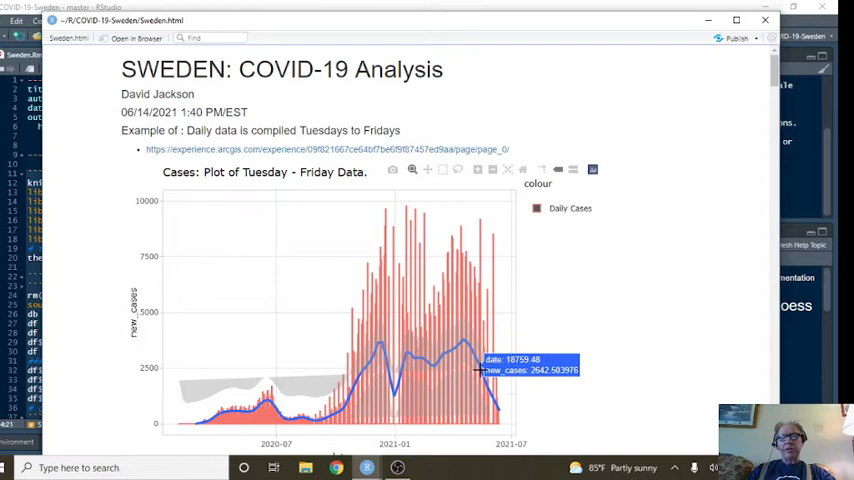
mouse_move(490, 395)
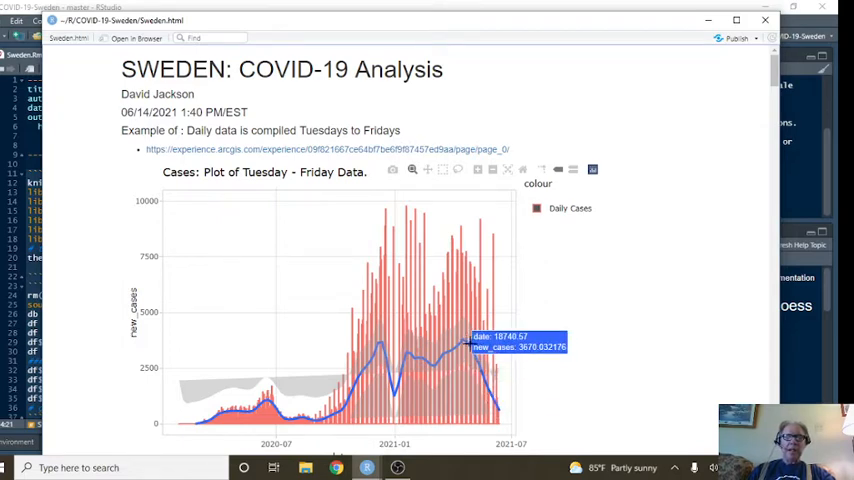
mouse_move(485, 390)
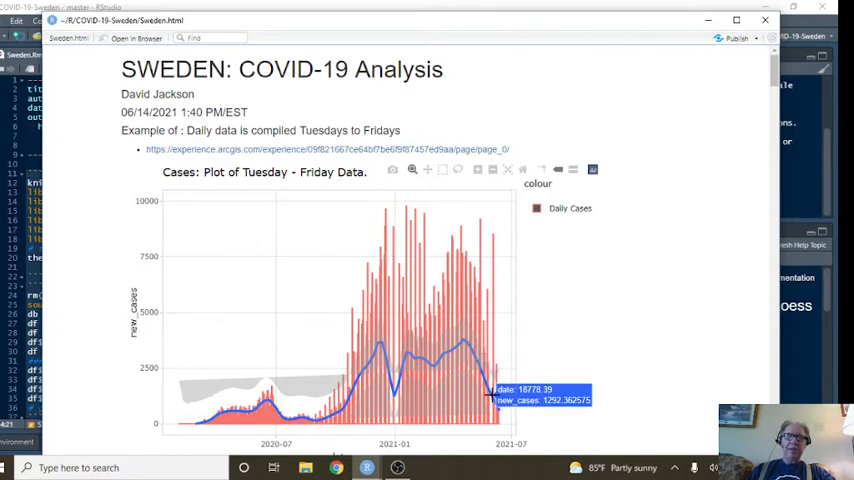
mouse_move(468, 326)
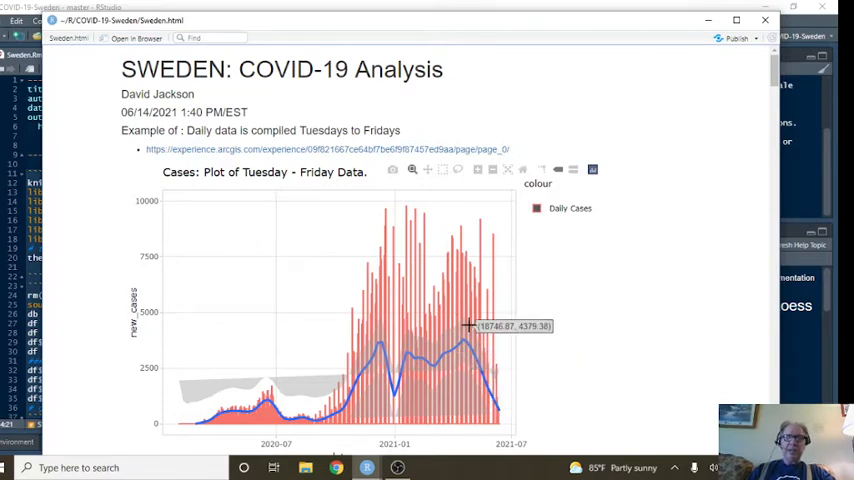
Step: Zoom the 28-day moving average cases chart into its final months, then reach the Tuesday–Friday deaths chart
scroll(down, 3)
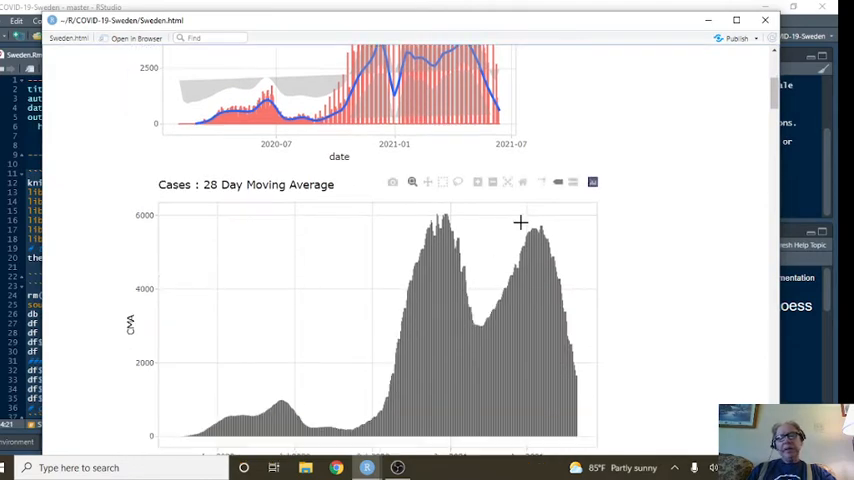
scroll(up, 3)
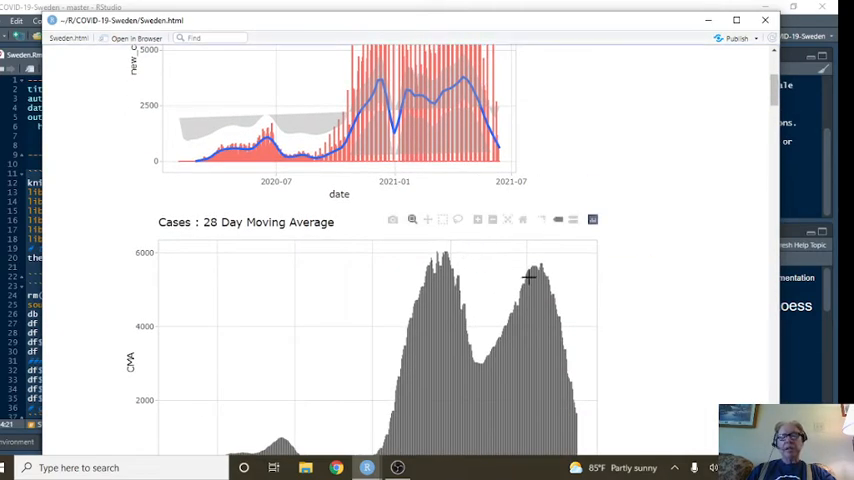
scroll(down, 3)
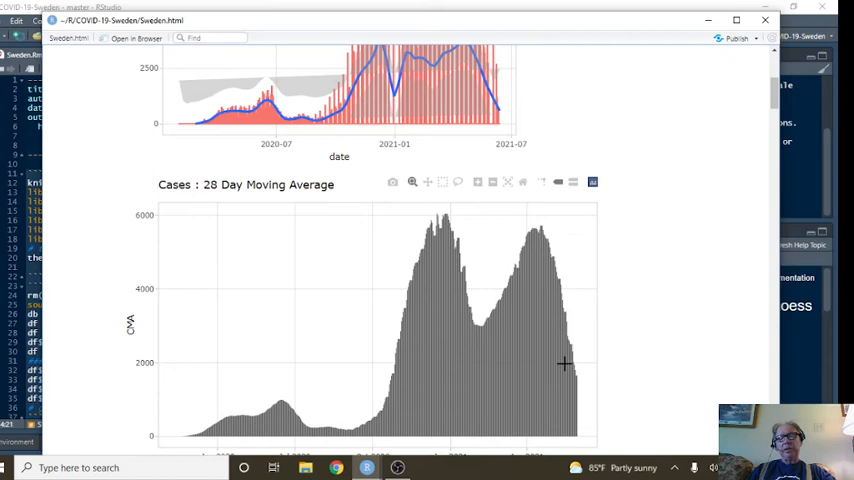
mouse_move(437, 294)
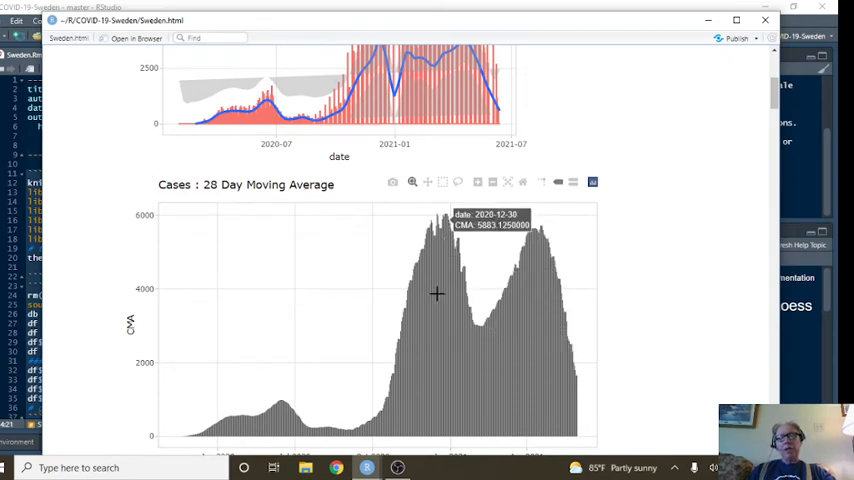
drag(513, 215, 590, 445)
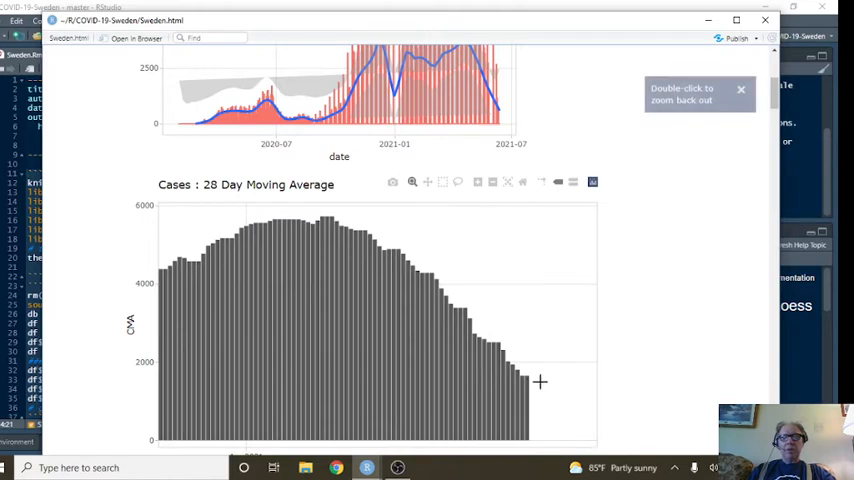
mouse_move(540, 382)
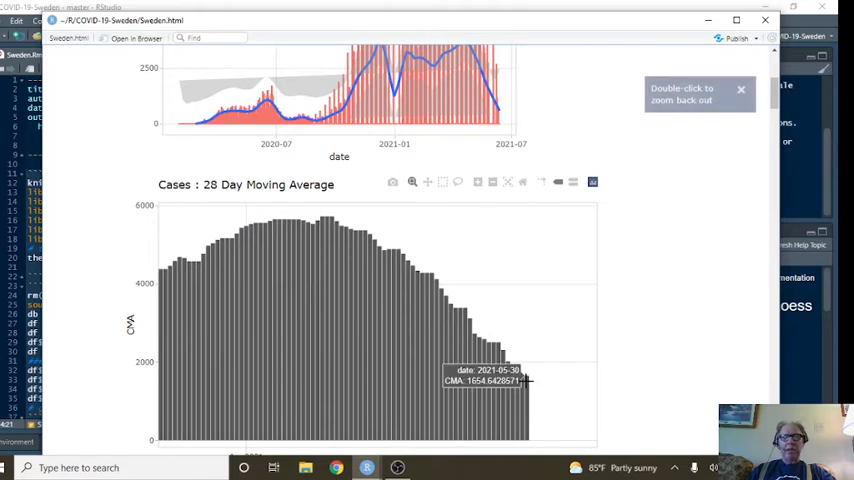
scroll(down, 3)
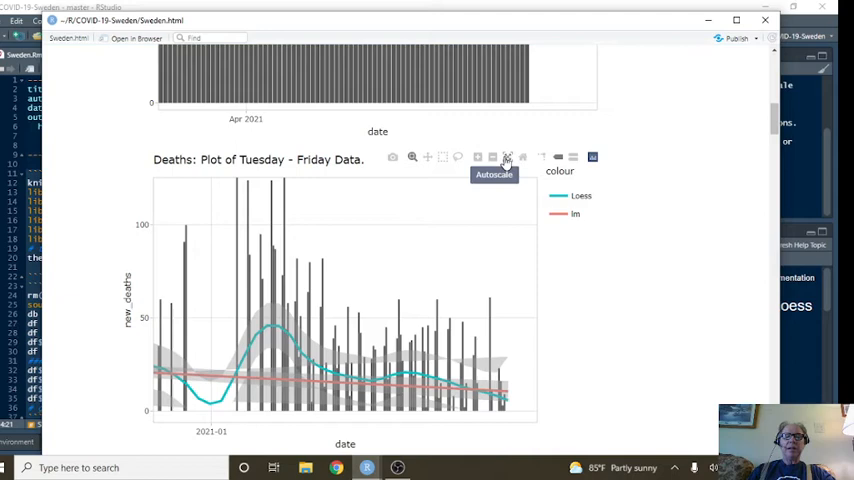
Step: Autoscale the Tuesday–Friday deaths chart to its full range, then continue past 28-day deaths to Weekly Cases
click(507, 157)
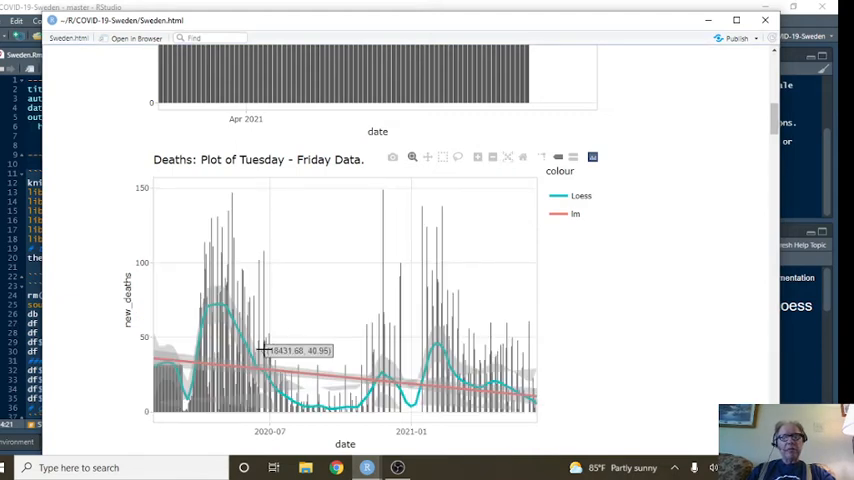
mouse_move(228, 307)
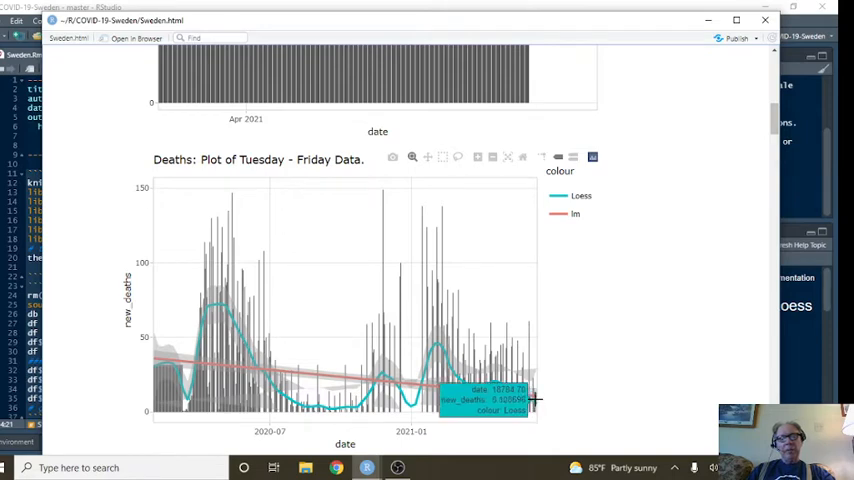
mouse_move(212, 358)
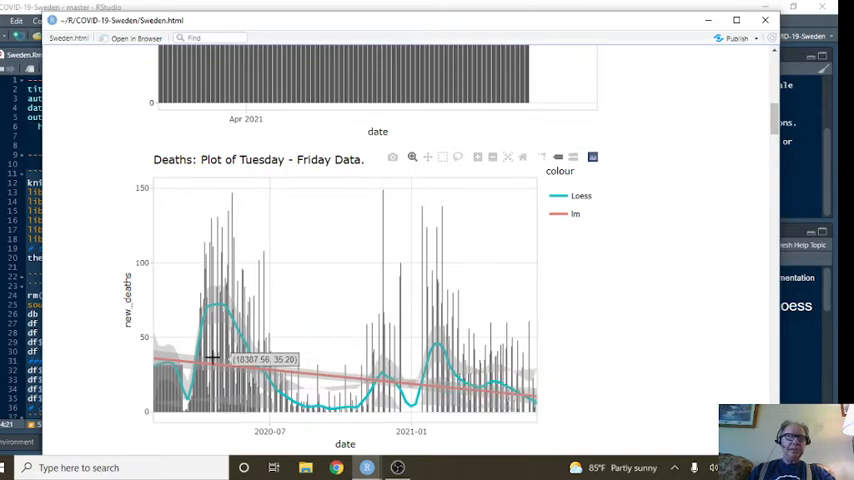
mouse_move(510, 393)
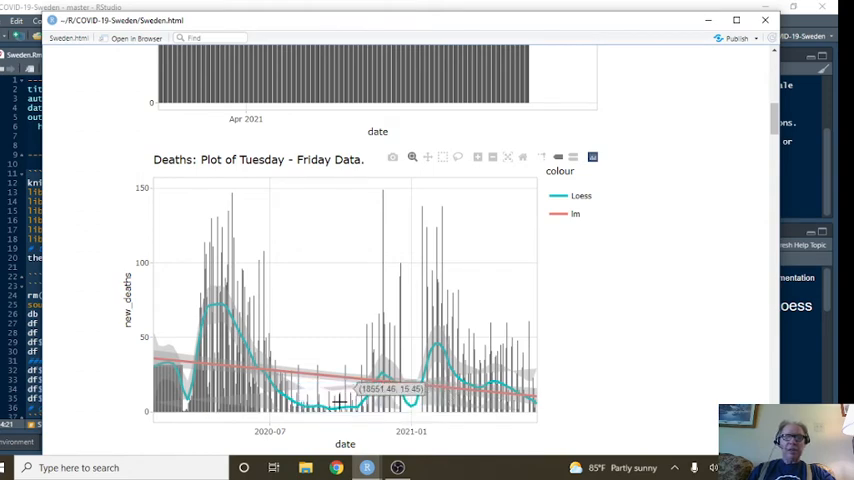
mouse_move(359, 252)
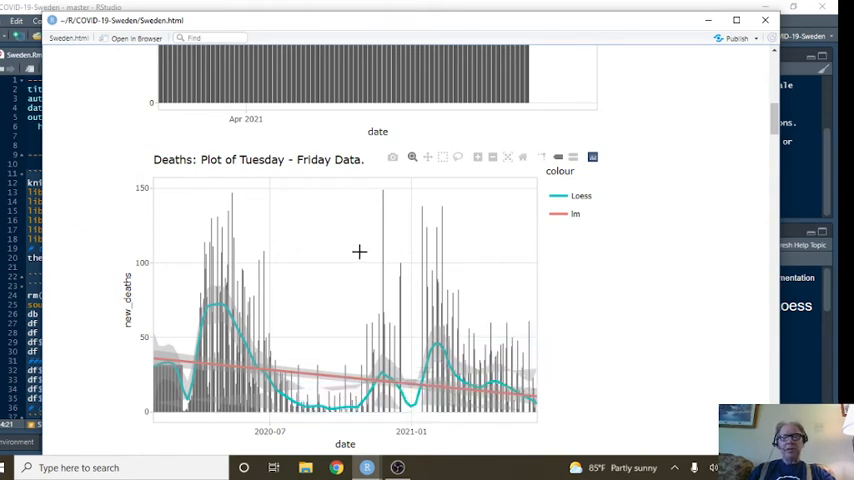
scroll(down, 3)
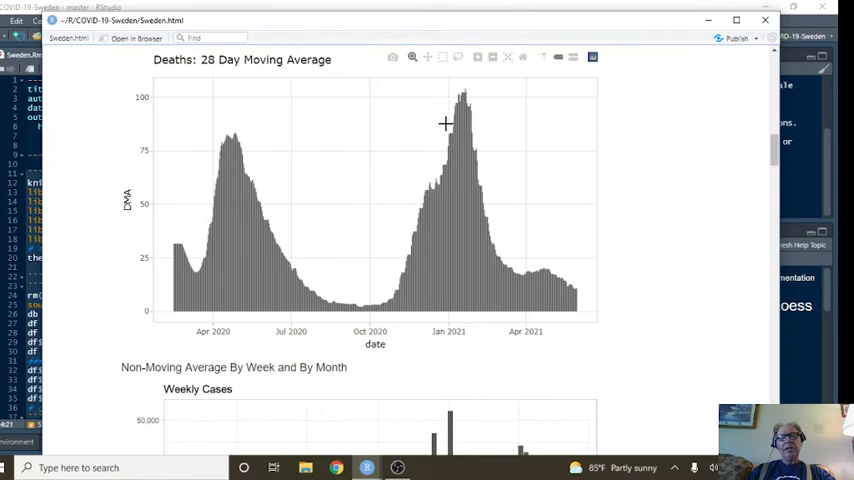
mouse_move(502, 272)
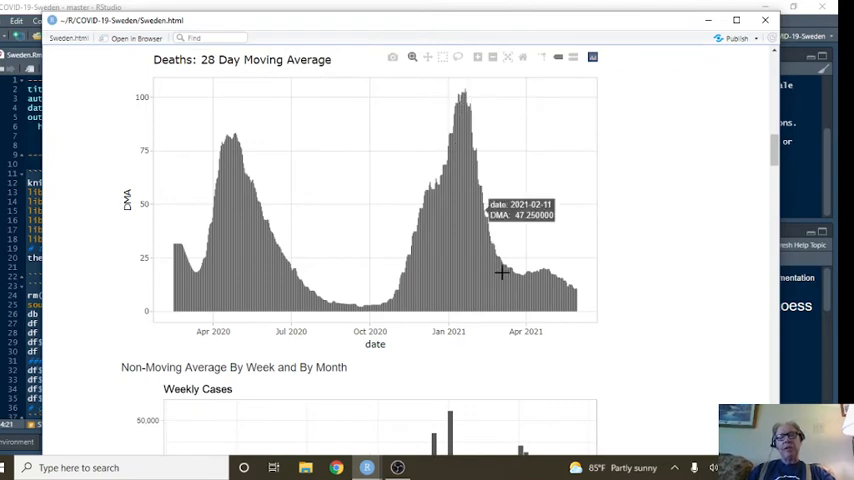
mouse_move(479, 238)
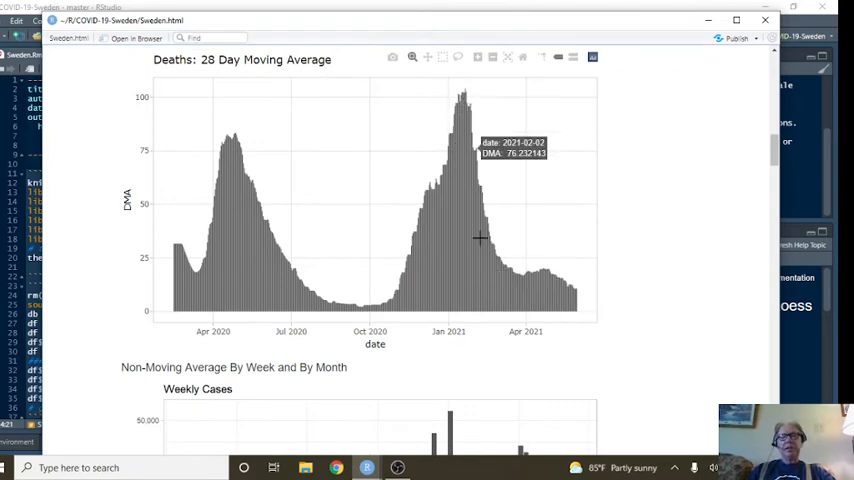
scroll(down, 3)
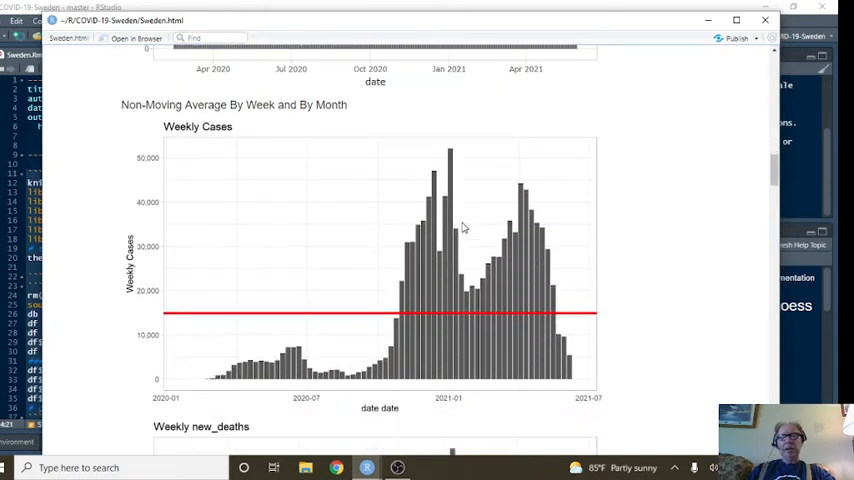
mouse_move(558, 328)
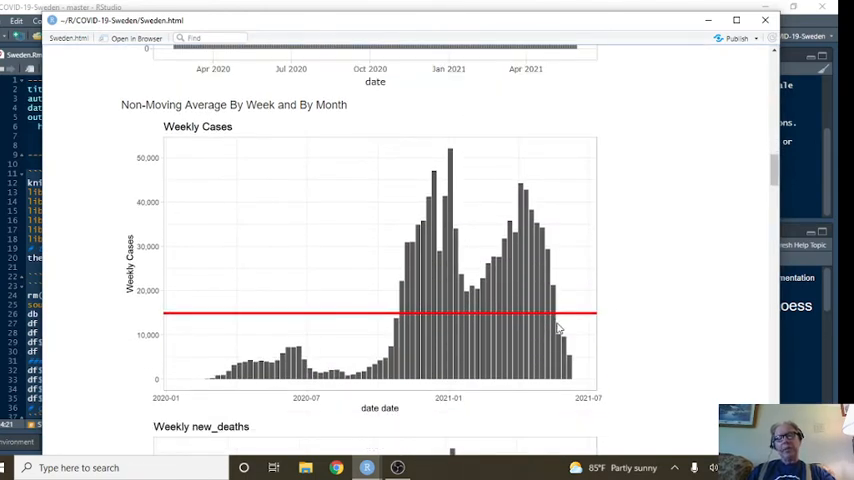
Step: Scroll the report past Weekly new_deaths and Monthly Cases to the Monthly Deaths bar chart
scroll(down, 3)
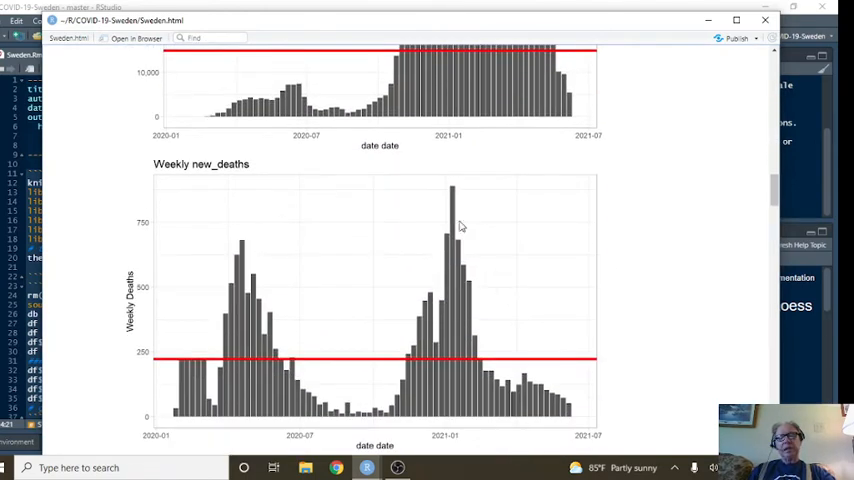
scroll(down, 3)
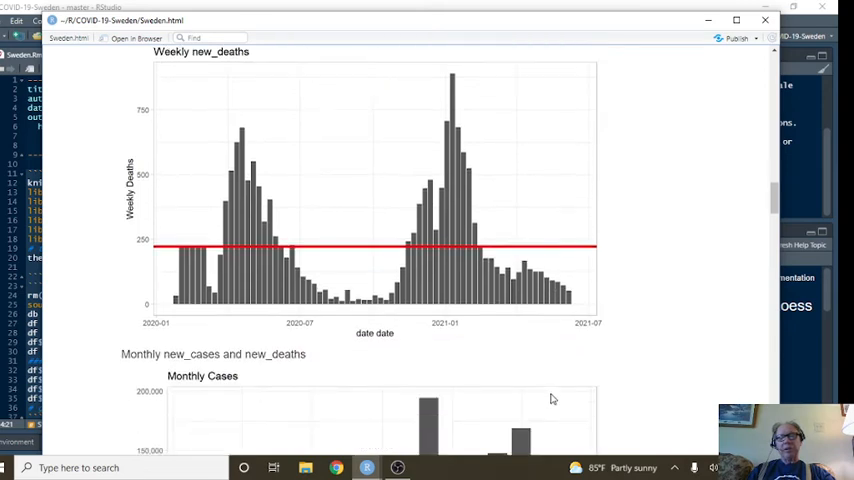
scroll(down, 3)
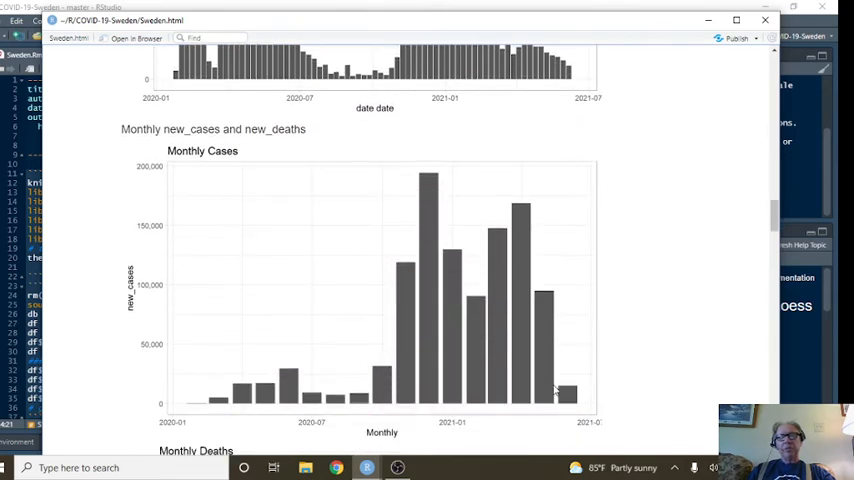
scroll(down, 3)
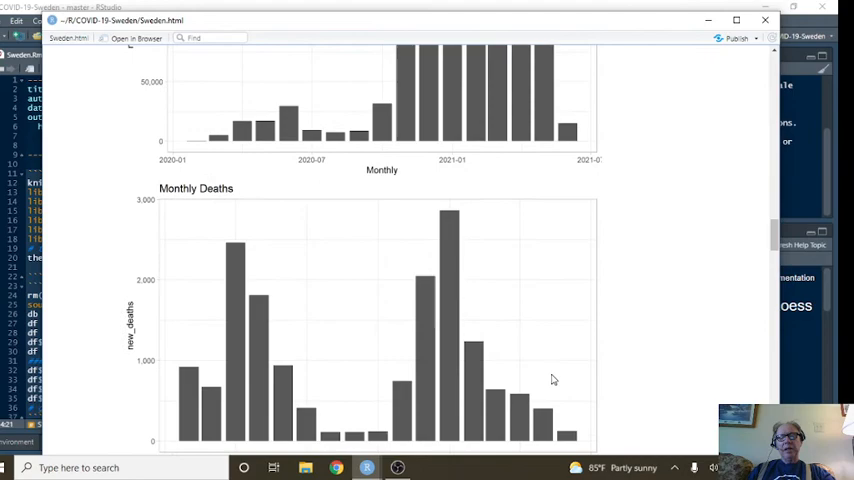
scroll(down, 3)
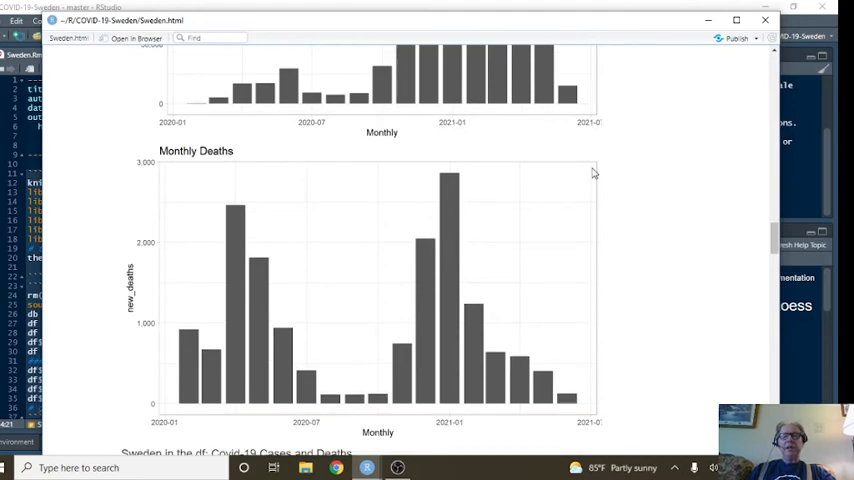